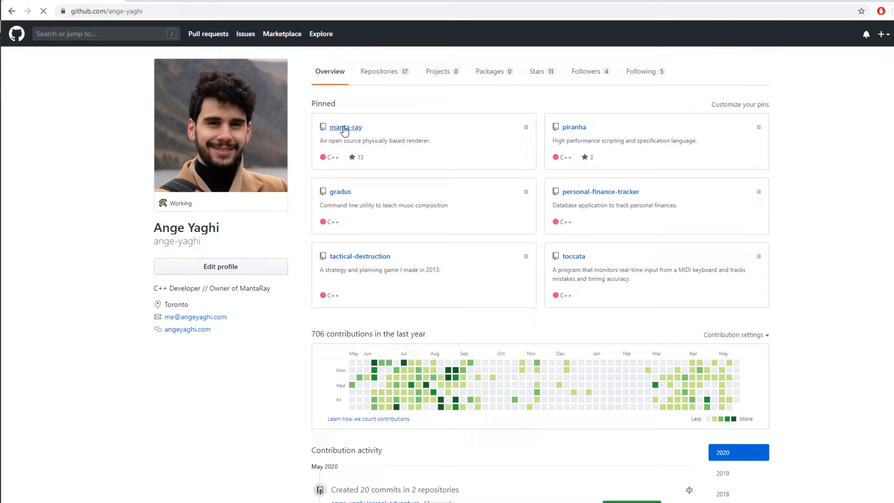
Step: Scrub the Action Editor timeline to frame 30, switch to Object Mode and orbit the view
{"action": "left_click", "coordinate": [345, 127]}
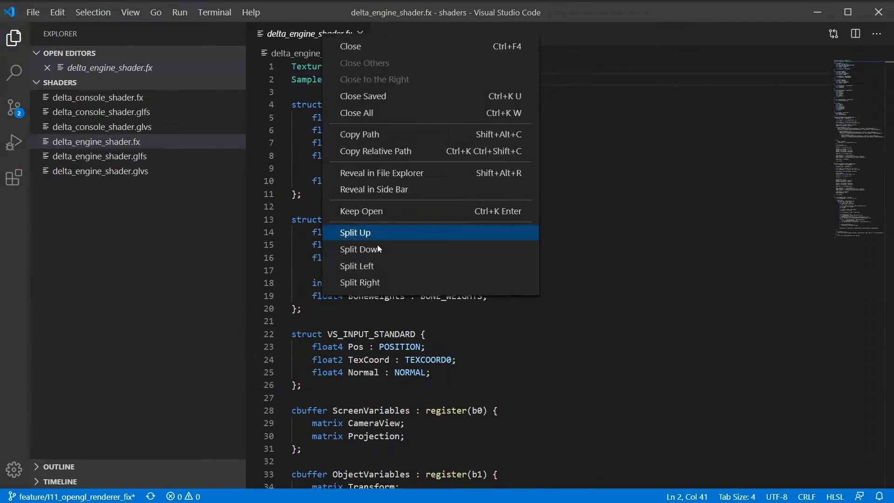
{"action": "left_click", "coordinate": [359, 282]}
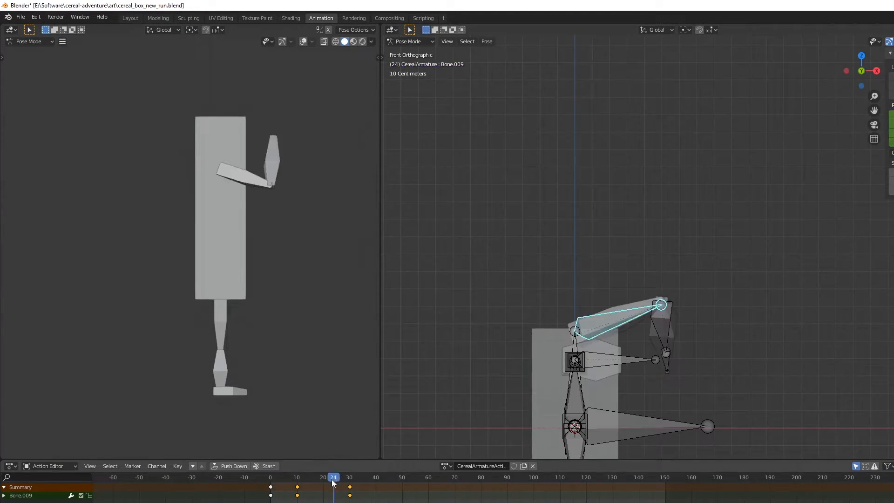
{"action": "left_click", "coordinate": [296, 490]}
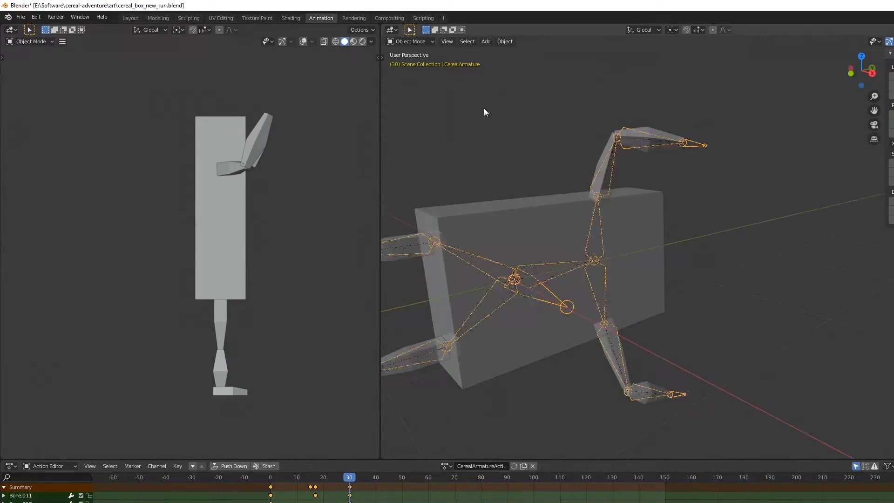
{"action": "key", "text": "KP_7"}
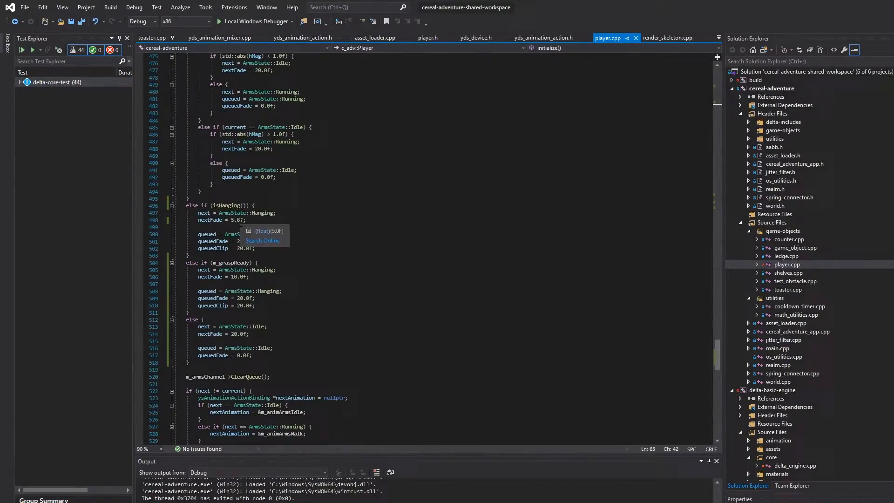
Step: Switch from Blender back to Visual Studio showing the DeltaEngine declarations
{"action": "key", "text": "alt+tab"}
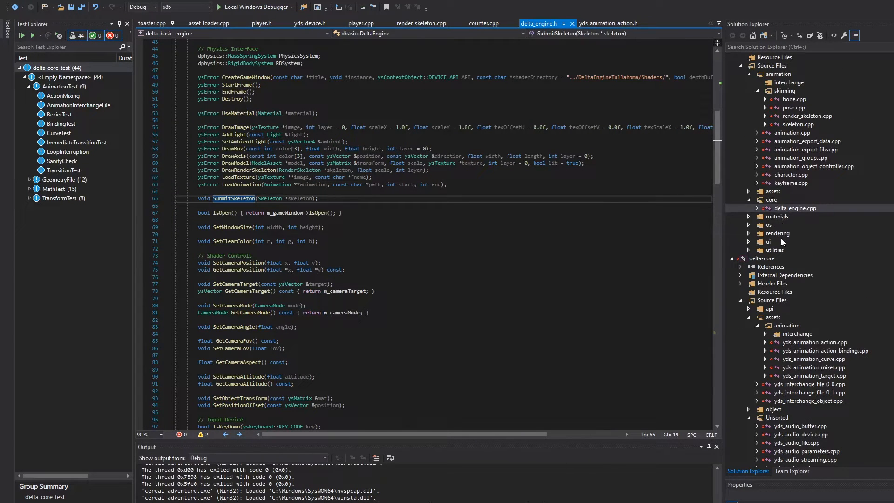
Step: Bring up yds_audio_buffer.cpp from Solution Explorer and scroll its lock, volume and pan functions
{"action": "right_click", "coordinate": [776, 149]}
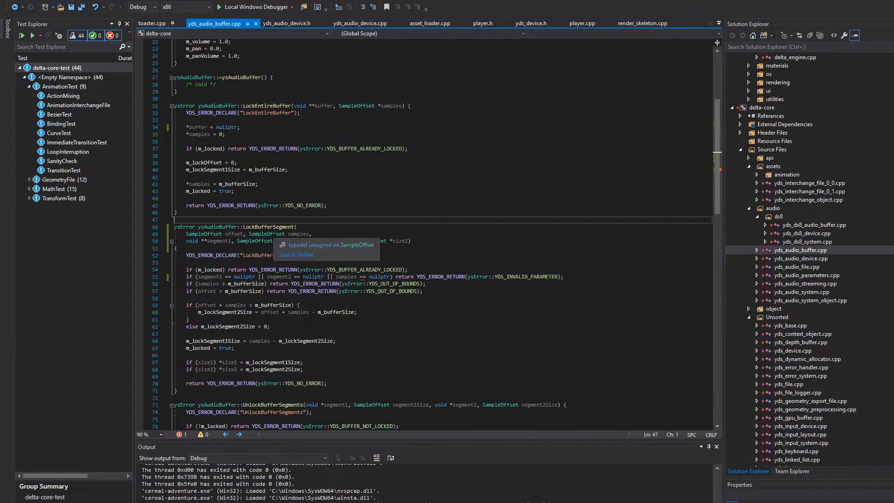
{"action": "scroll", "scroll_direction": "down", "scroll_amount": 3}
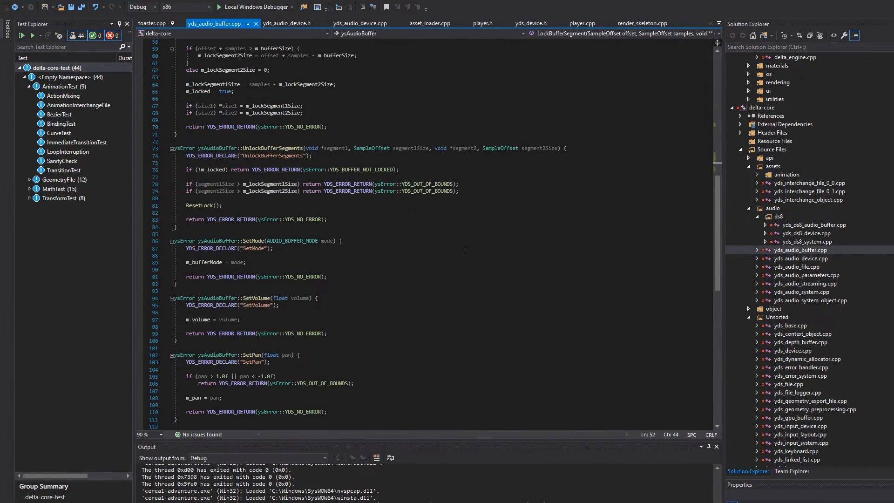